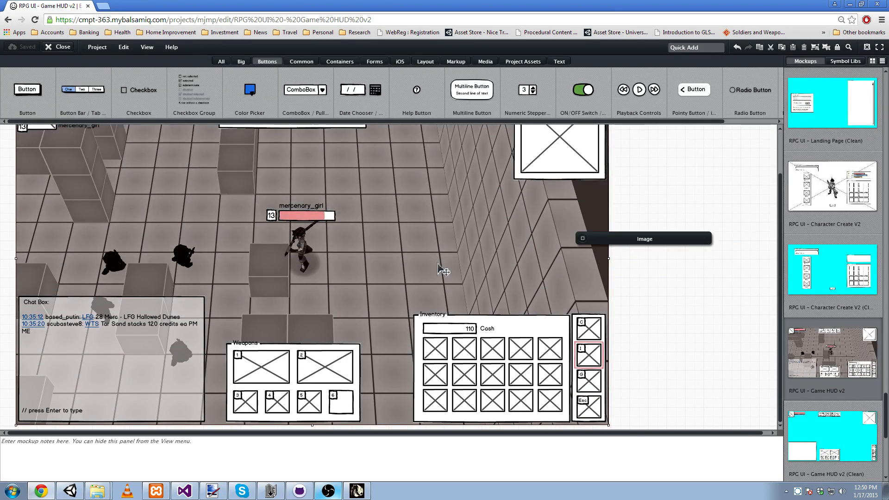
Scroll through the mockup and select the Mini Map group before viewing the Landing Page image.
scroll("up", 3)
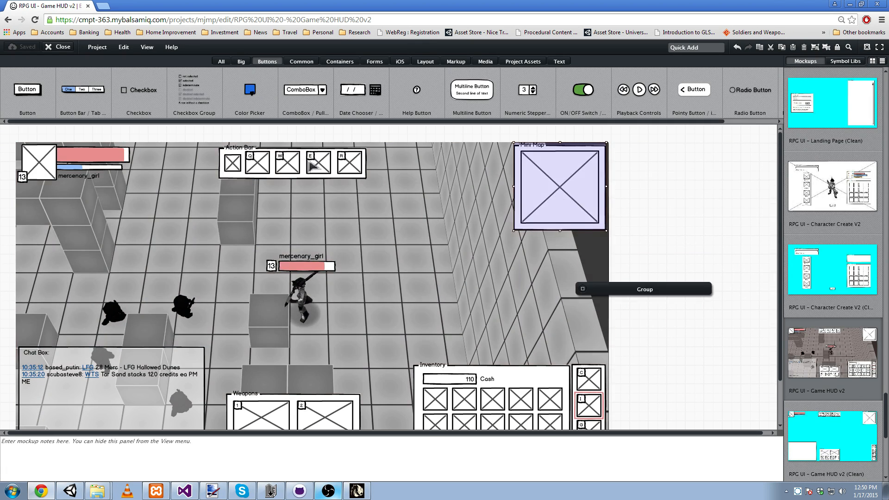
scroll("down", 3)
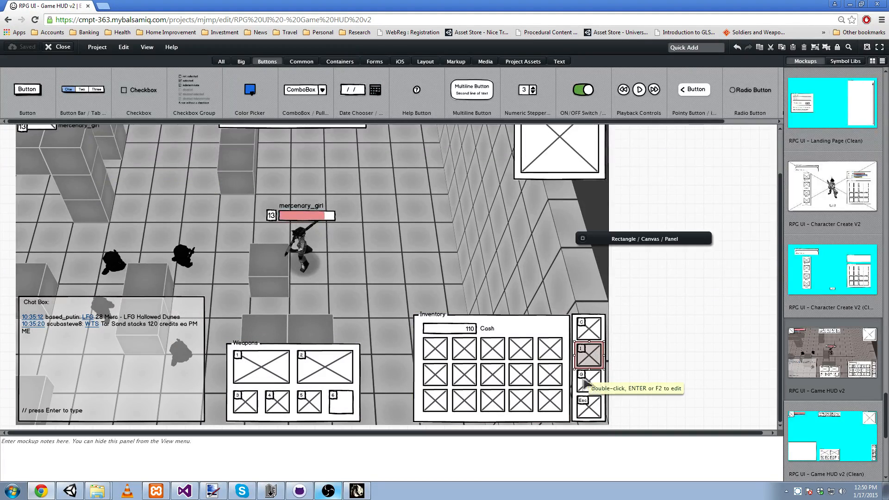
scroll("up", 3)
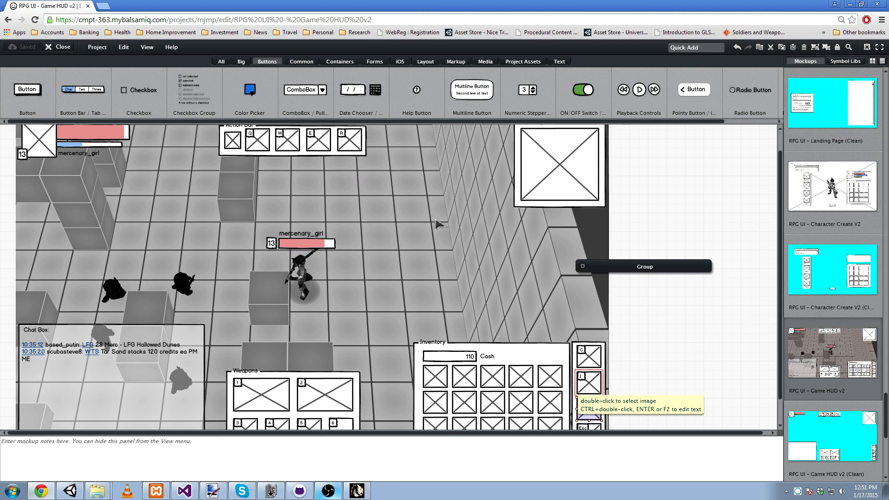
scroll("down", 3)
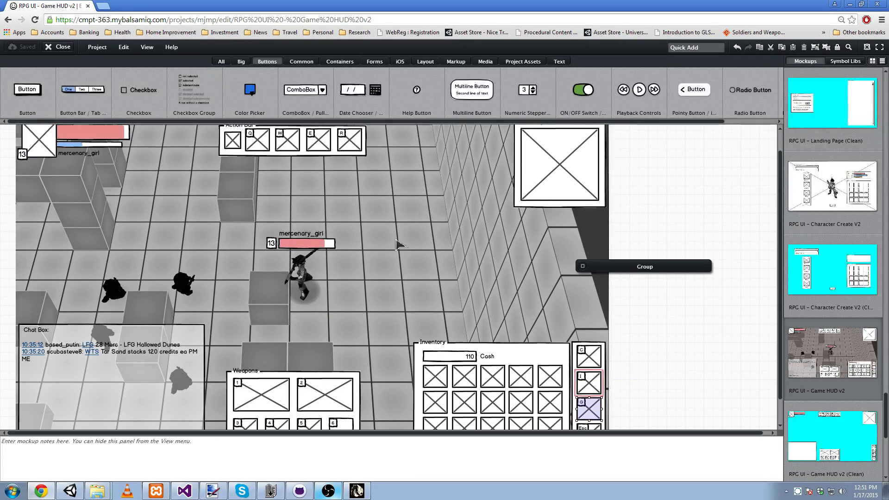
mouse_move(373, 274)
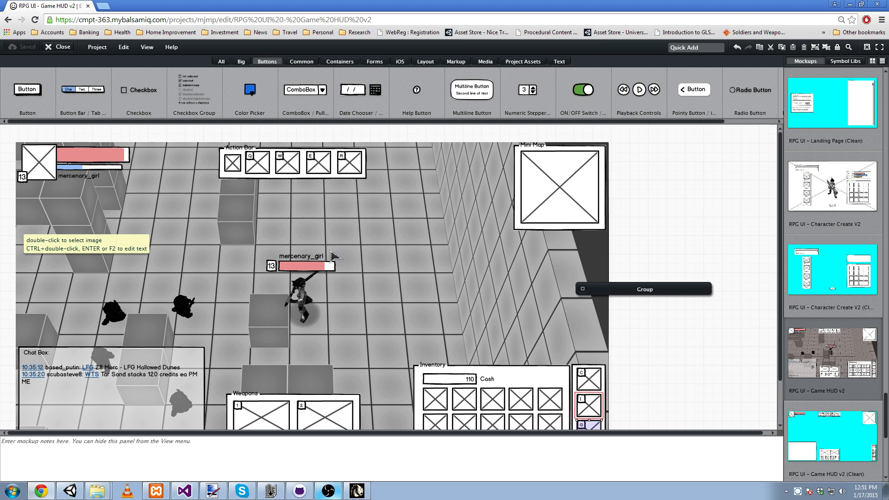
mouse_move(445, 301)
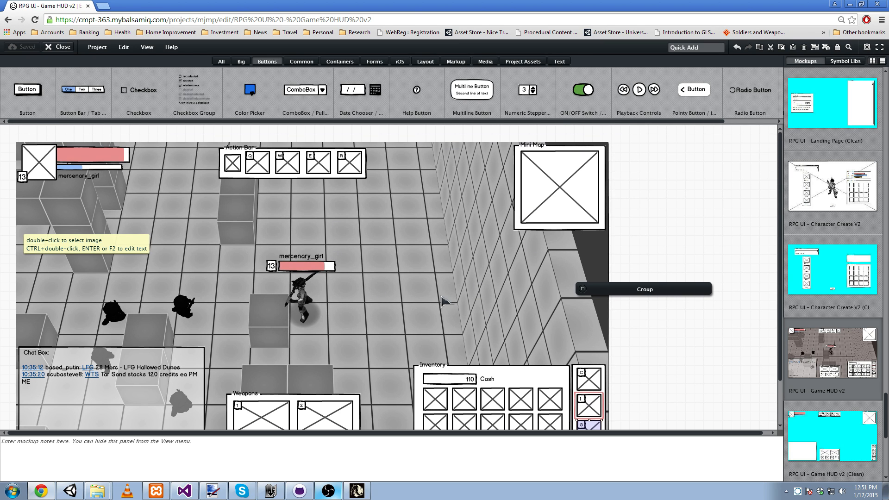
left_click(558, 187)
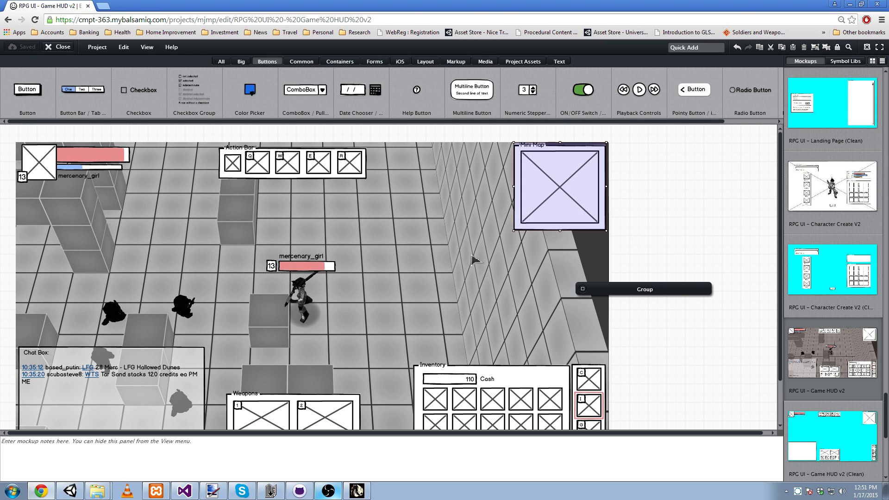
mouse_move(554, 253)
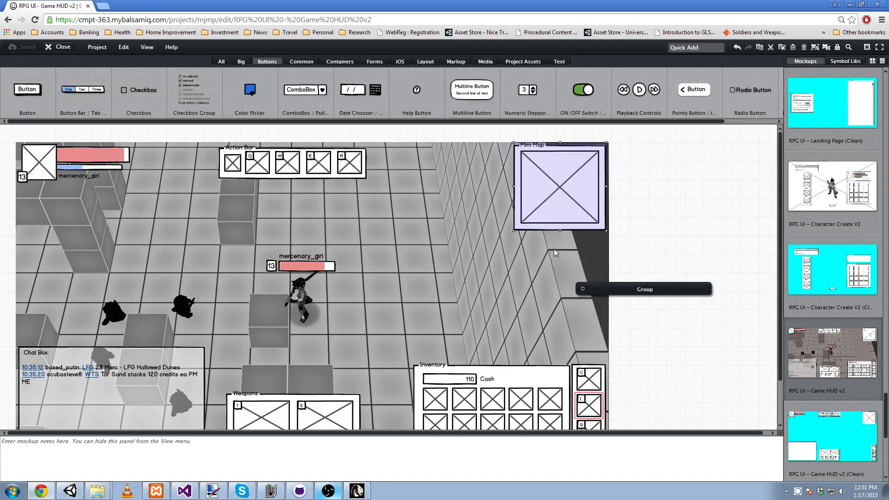
scroll("down", 3)
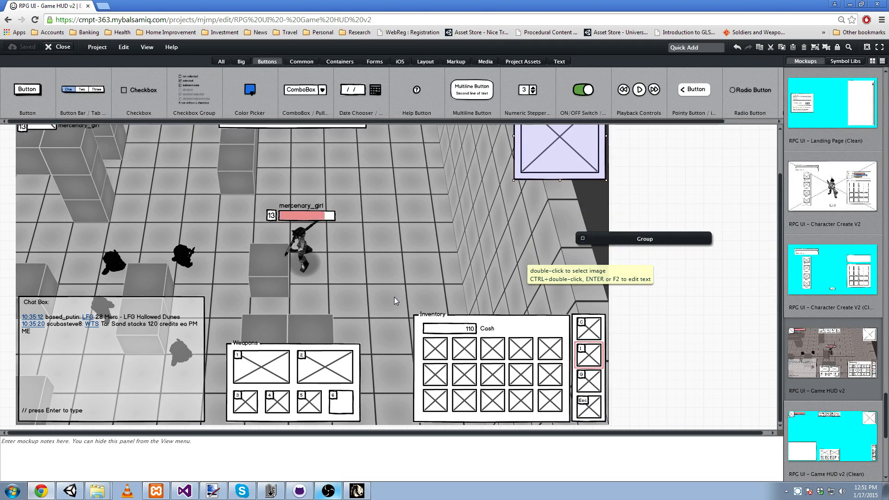
mouse_move(397, 299)
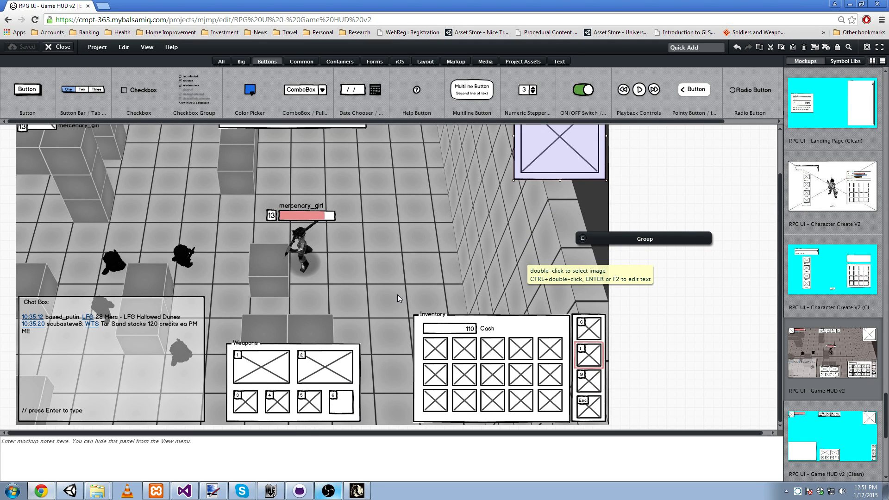
mouse_move(365, 312)
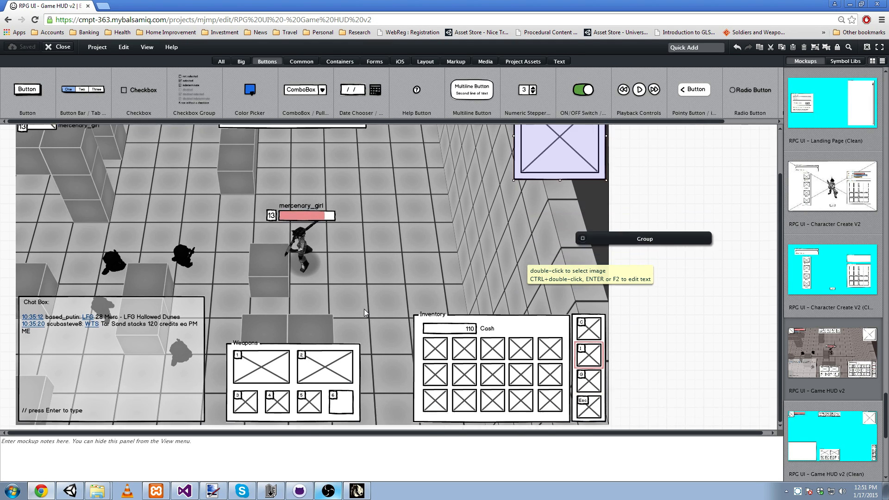
mouse_move(378, 302)
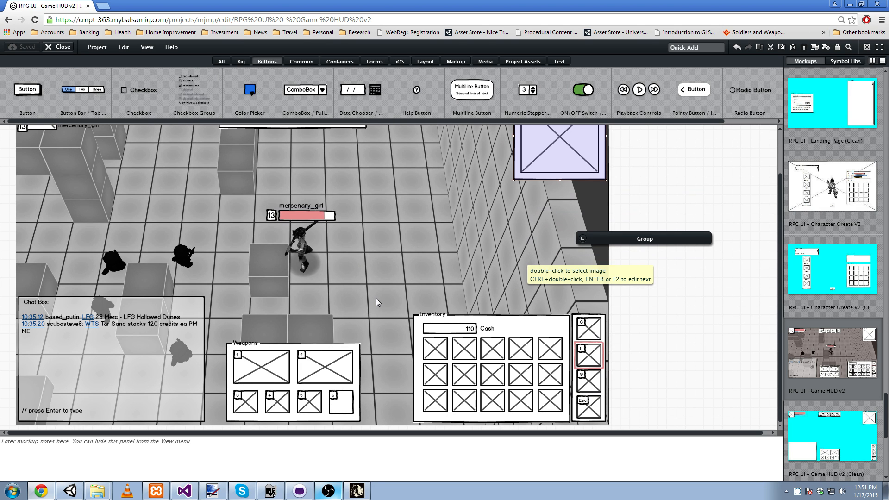
mouse_move(581, 268)
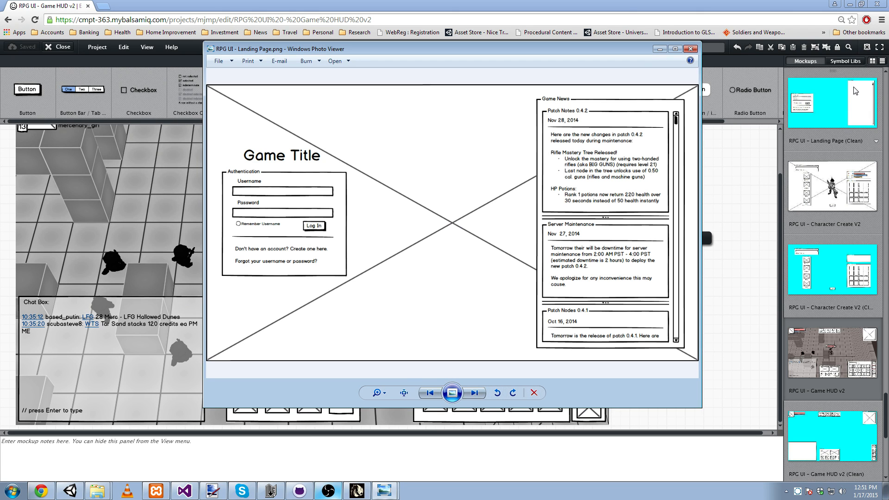
mouse_move(293, 208)
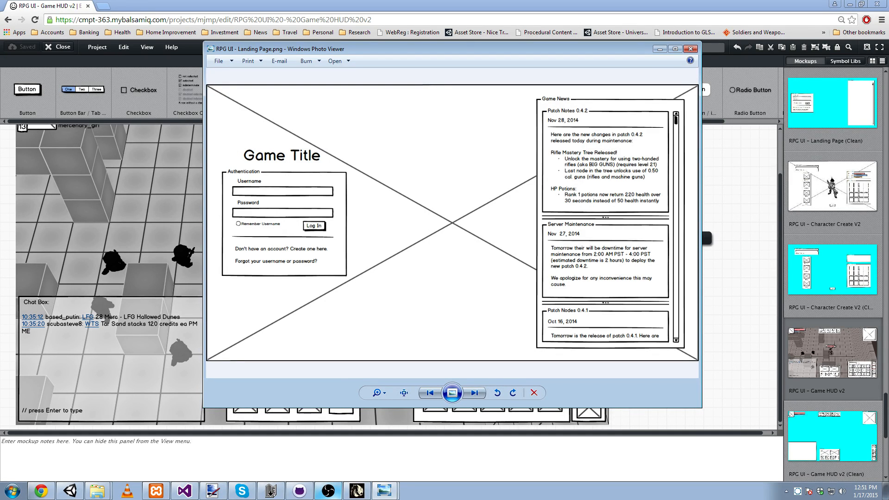
Advance Photo Viewer to the RPG UI - Character Create.png mockup.
left_click(474, 392)
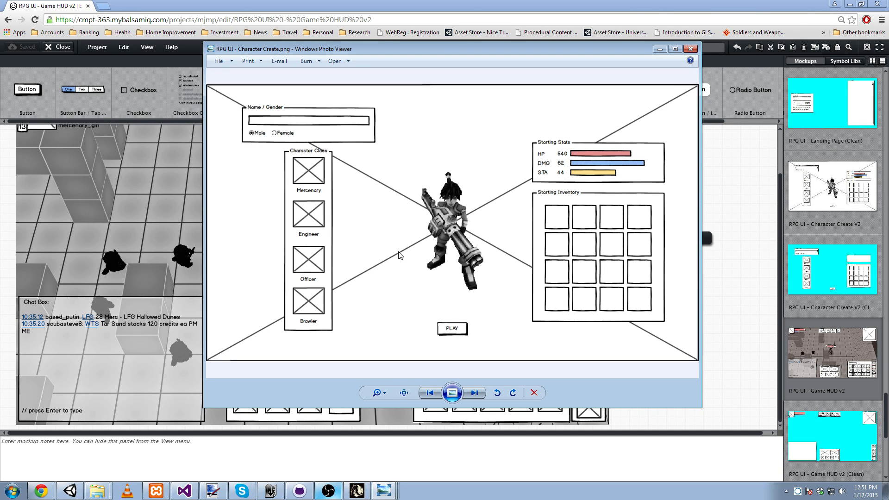
mouse_move(310, 260)
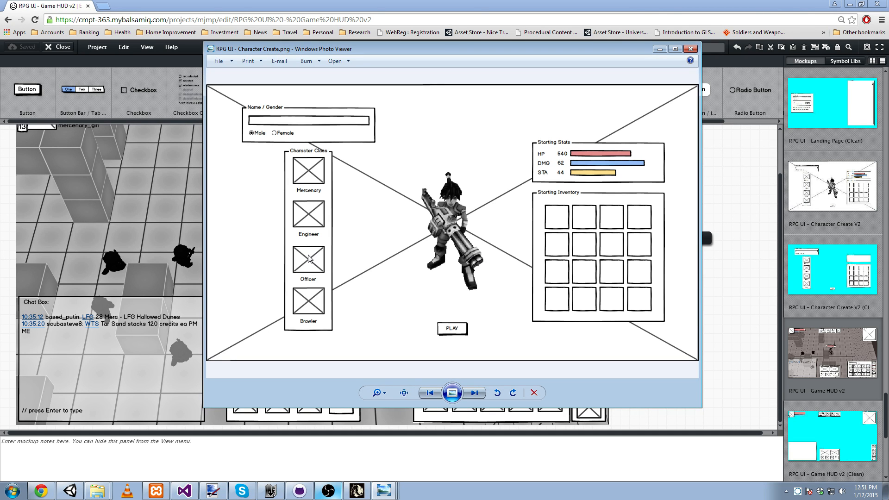
mouse_move(412, 193)
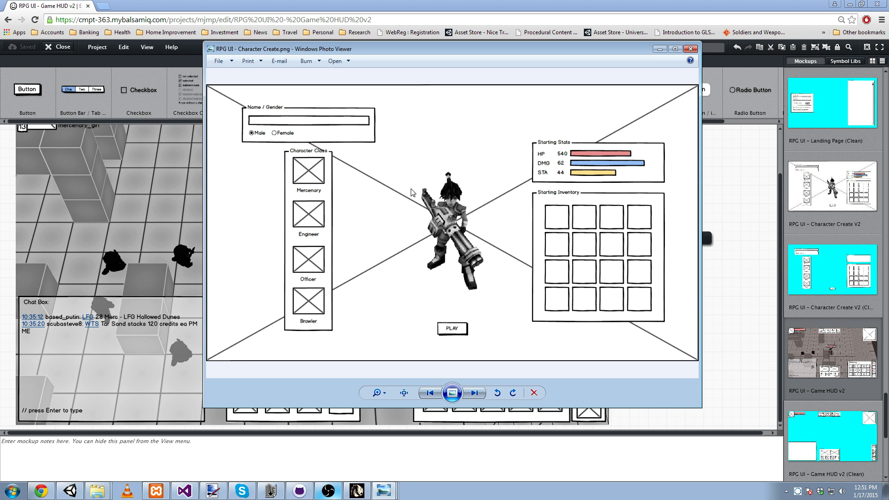
mouse_move(522, 268)
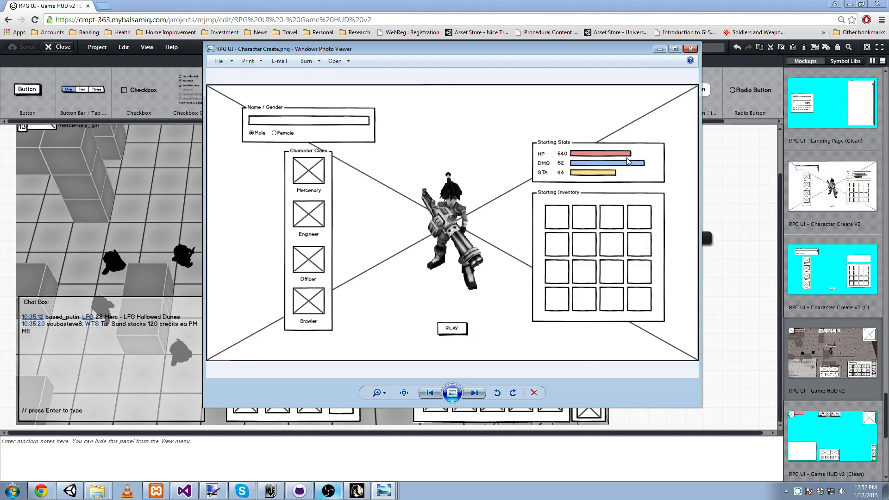
mouse_move(627, 160)
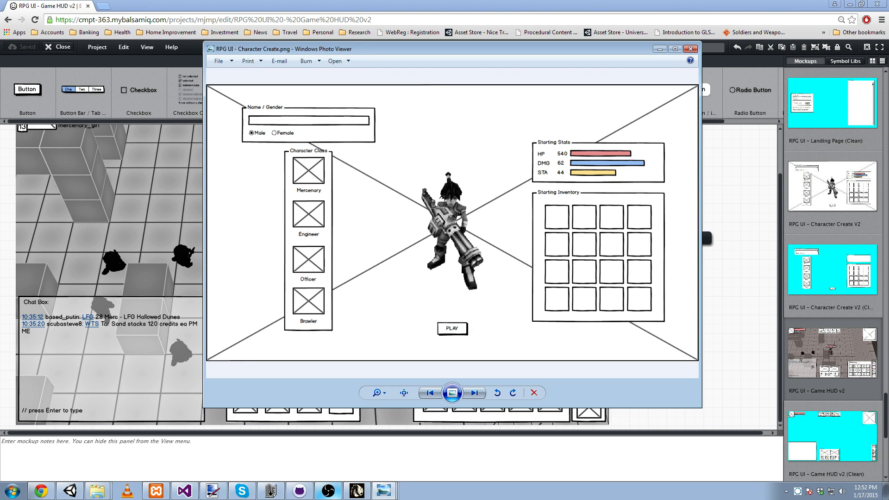
Advance through Game Home Screen.png and Game HUD.png in Photo Viewer.
left_click(474, 392)
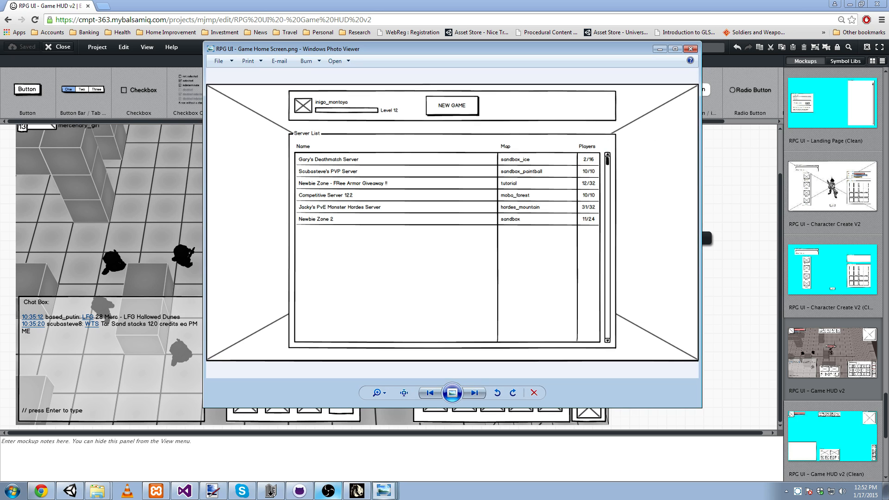
mouse_move(456, 240)
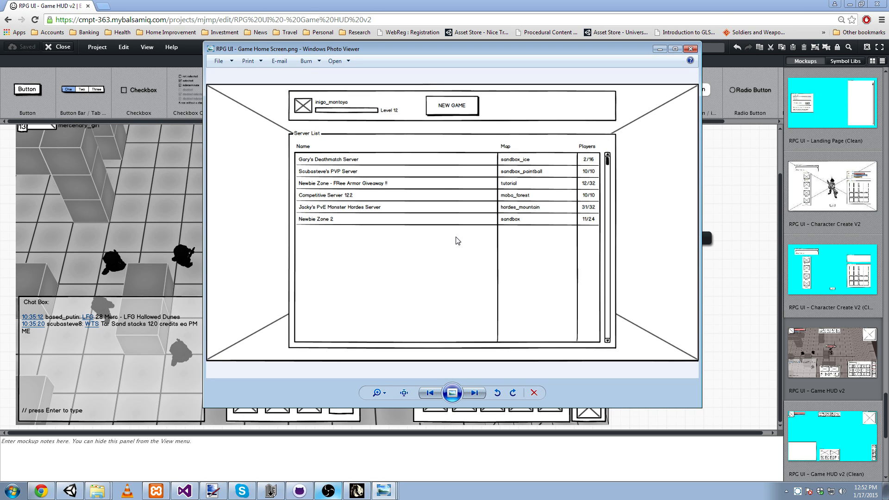
mouse_move(457, 120)
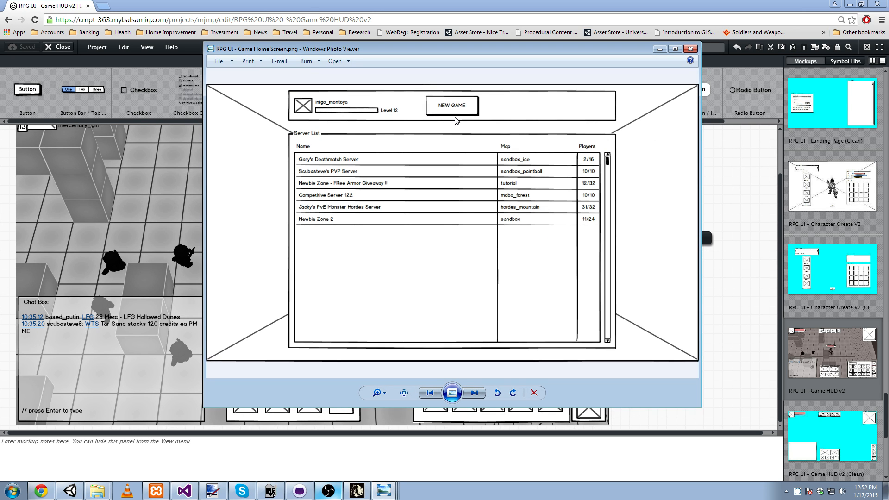
mouse_move(336, 122)
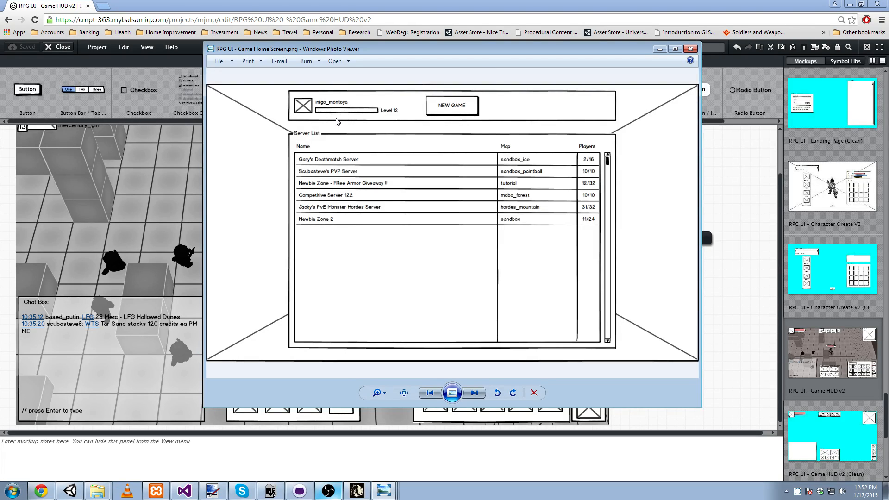
mouse_move(753, 142)
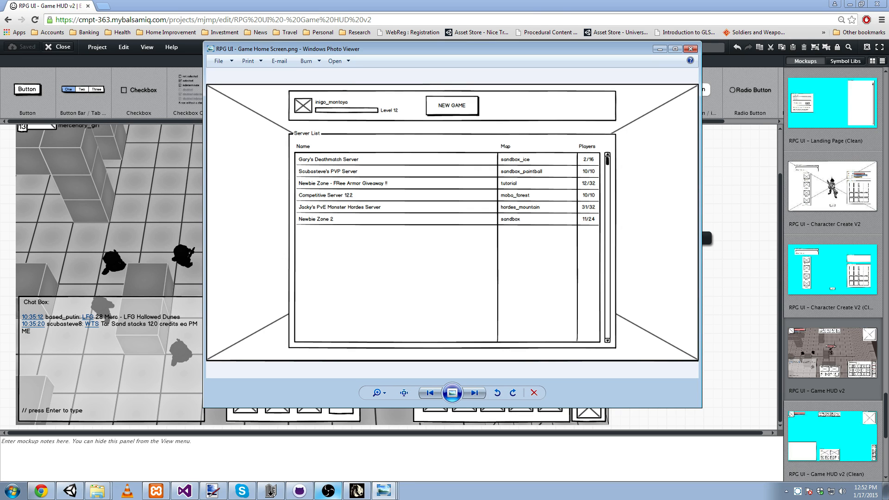
left_click(473, 393)
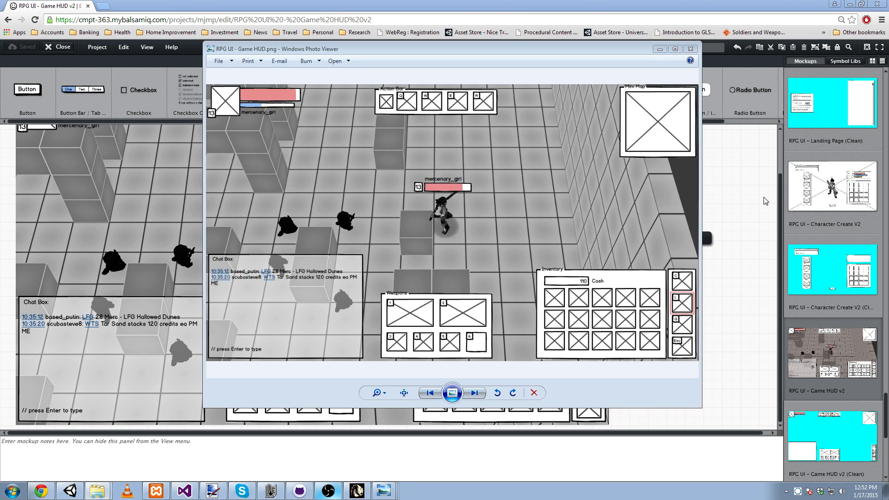
mouse_move(130, 278)
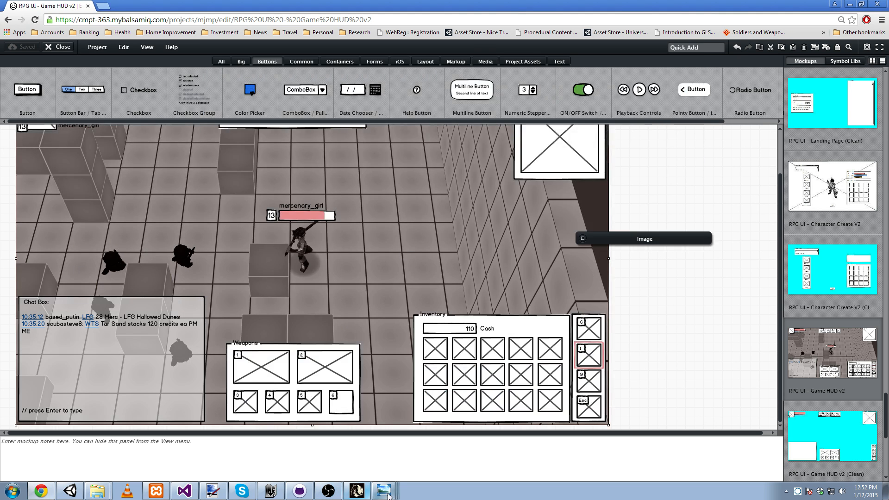
left_click(678, 191)
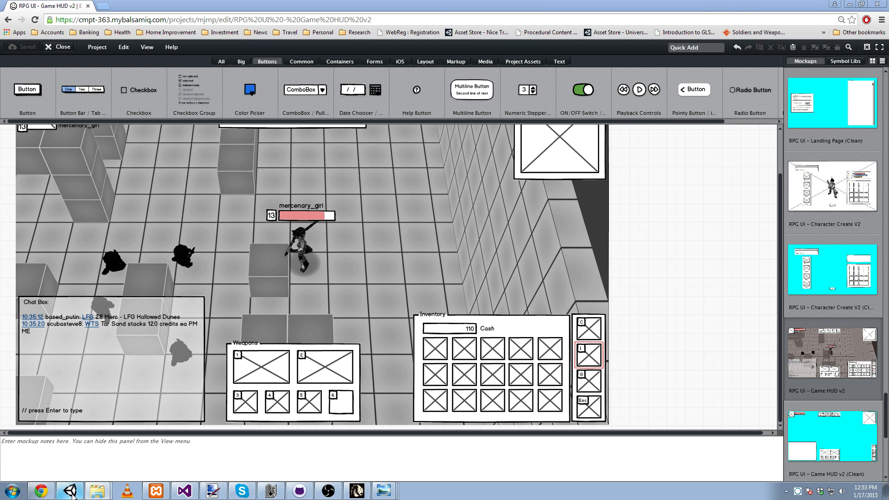
Inspect the Home Screen Panel's mockup texture and locate its Loading Screen v2 file in the Project window.
left_click(69, 491)
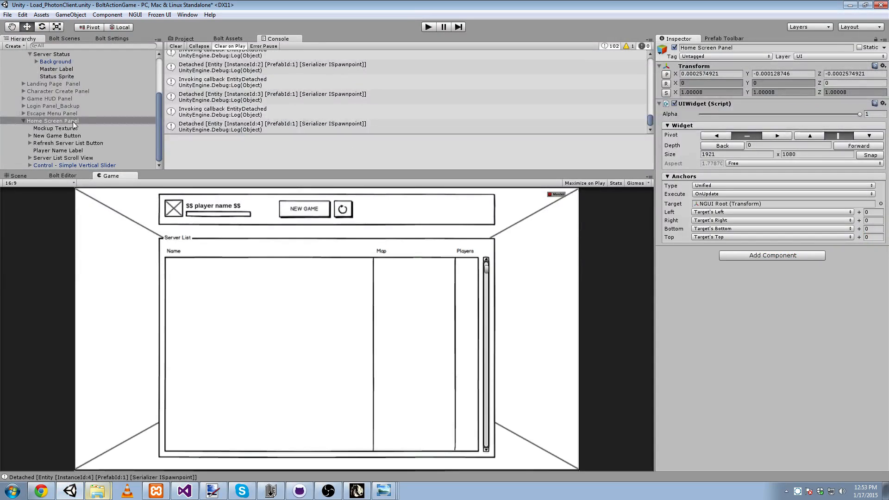
left_click(53, 128)
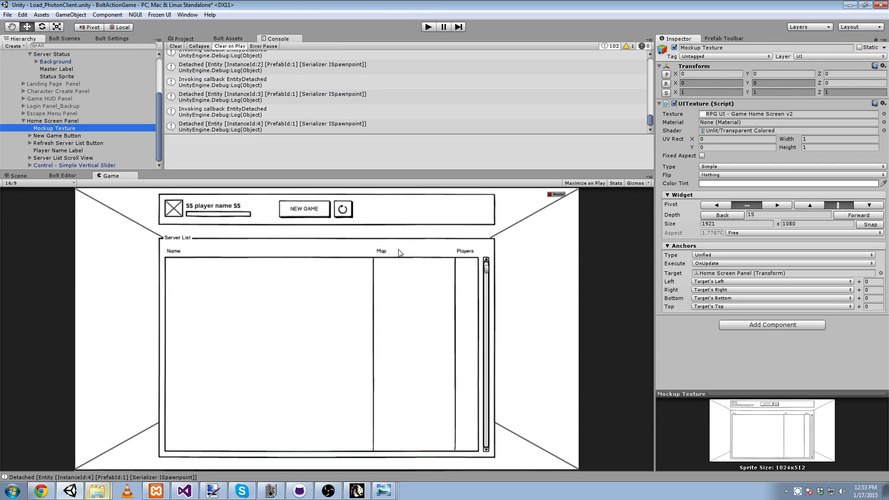
left_click(18, 176)
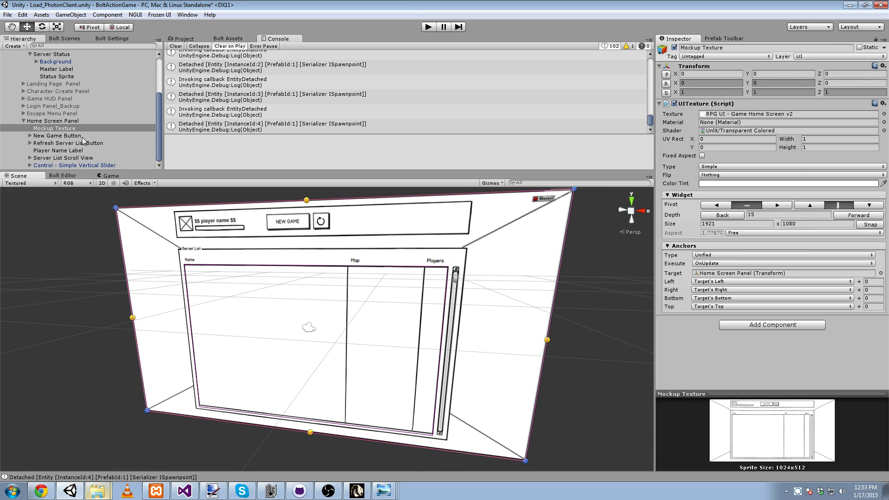
left_click(788, 113)
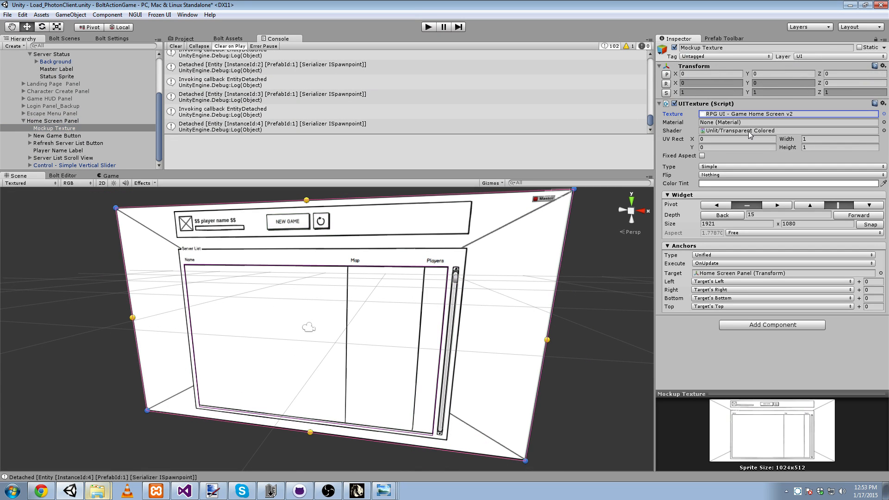
left_click(182, 38)
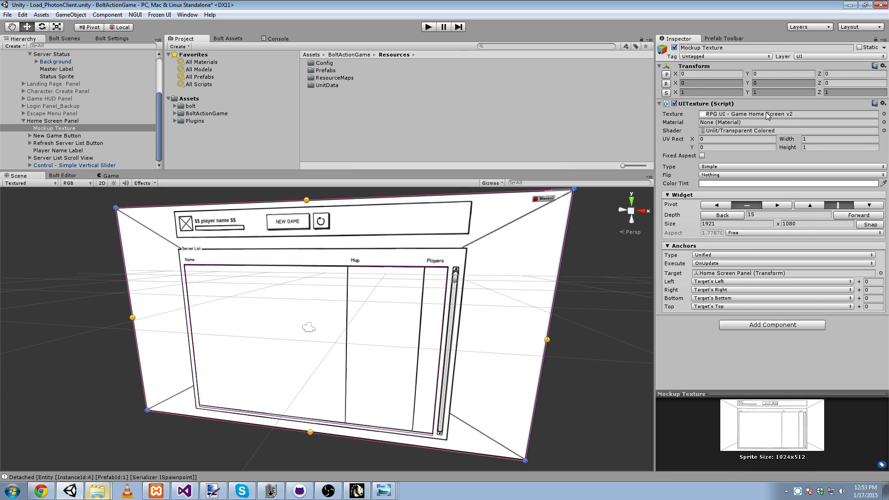
left_click(352, 122)
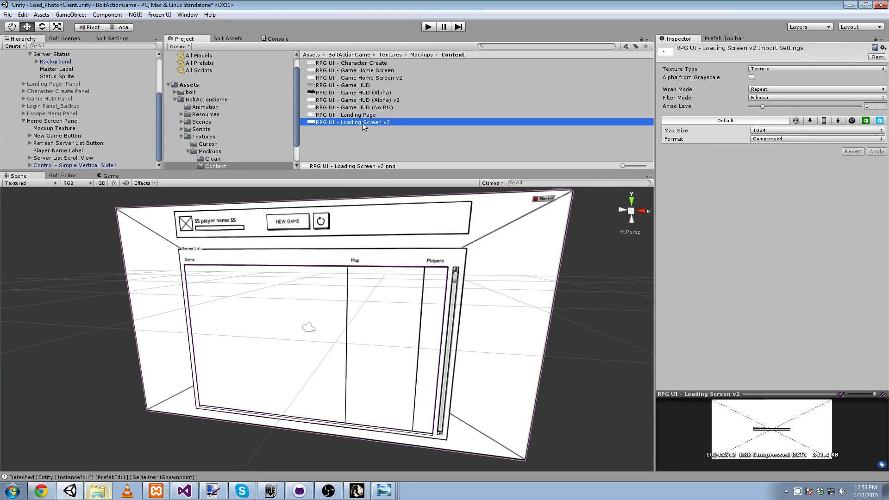
left_click(54, 127)
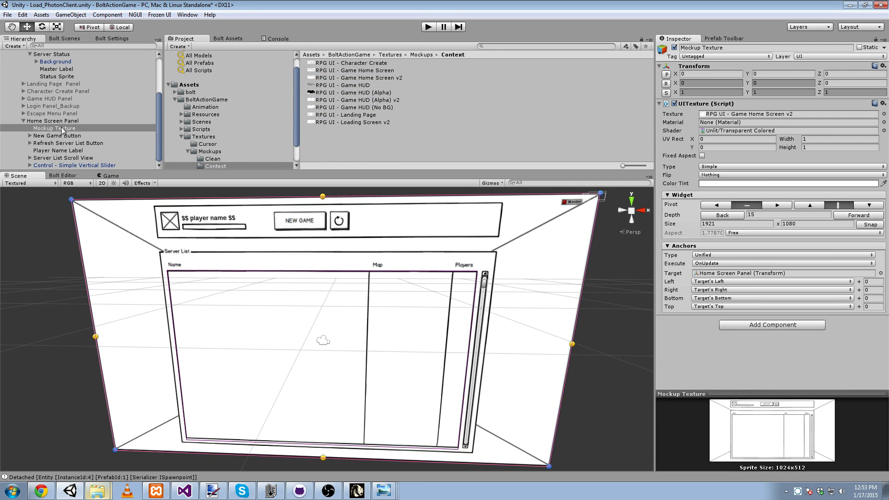
Hide the Home Screen Panel and enable the Game HUD Panel in the scene.
left_click(52, 120)
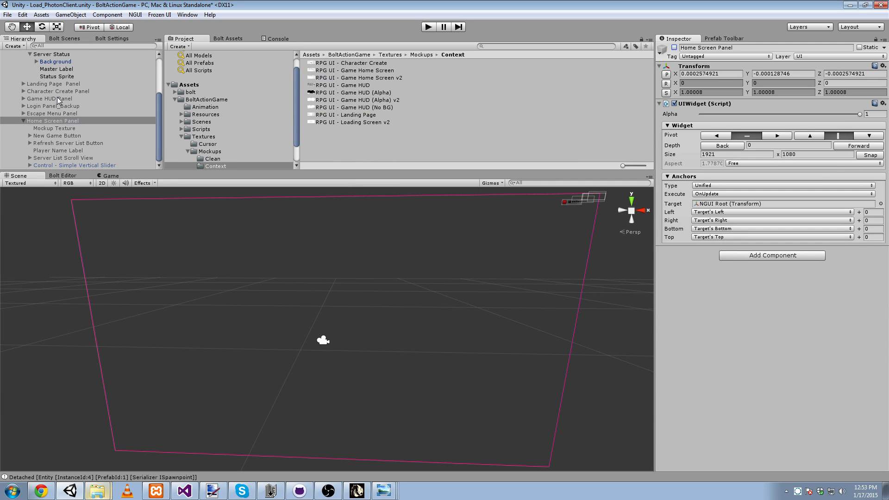
left_click(49, 98)
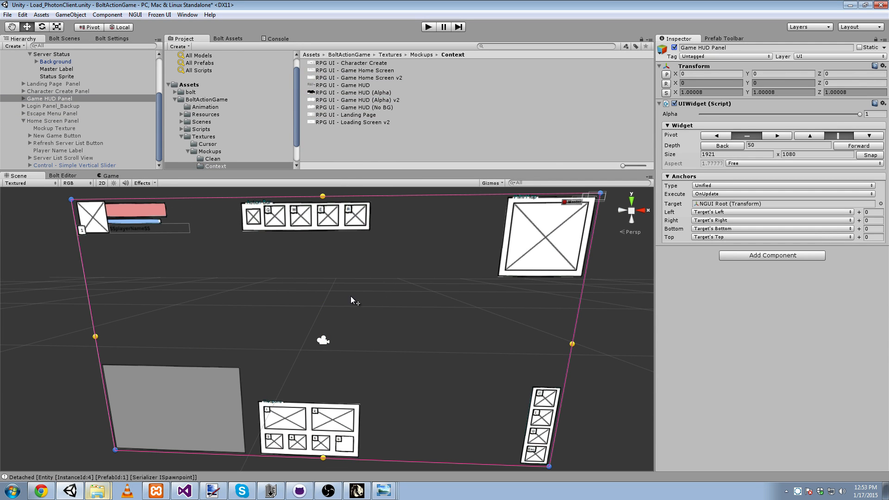
mouse_move(195, 316)
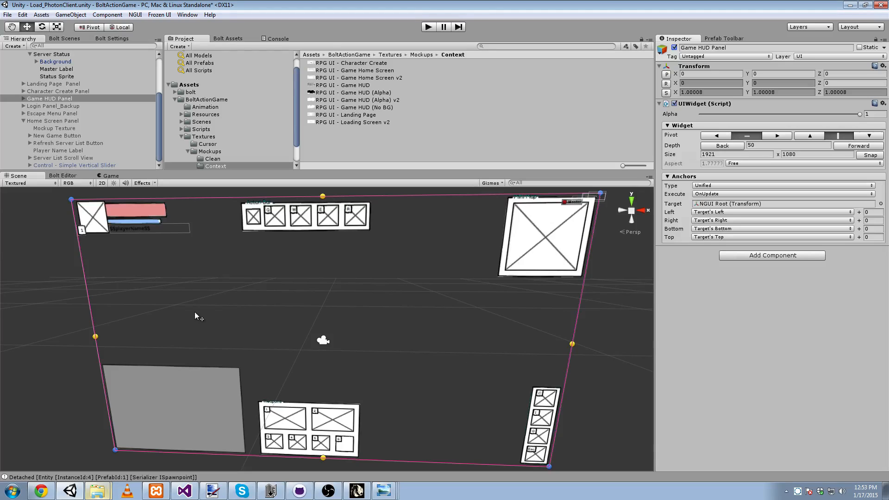
mouse_move(397, 365)
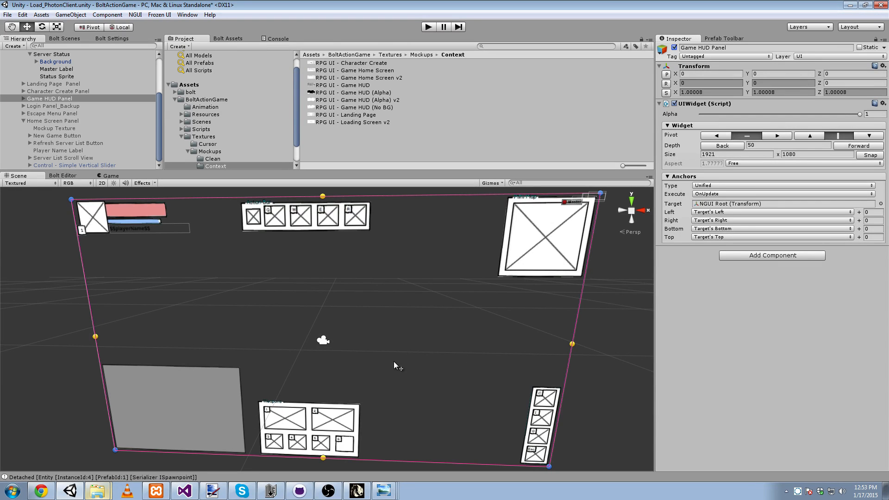
mouse_move(411, 334)
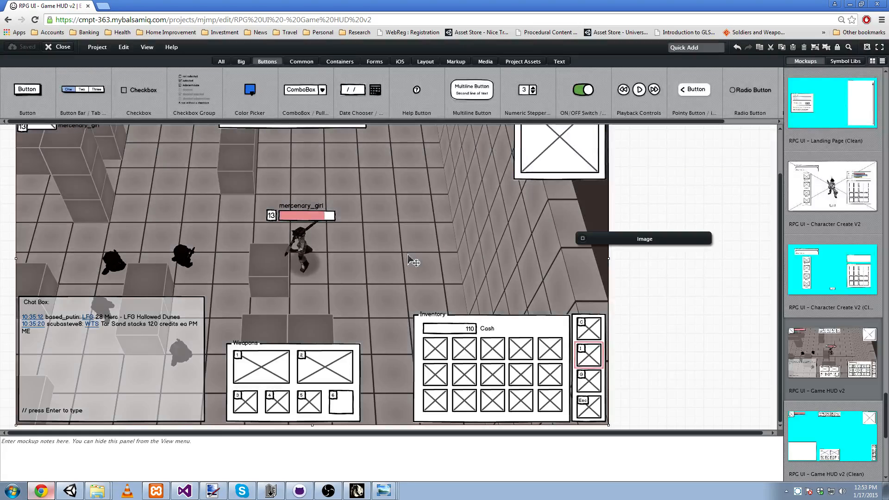
mouse_move(658, 323)
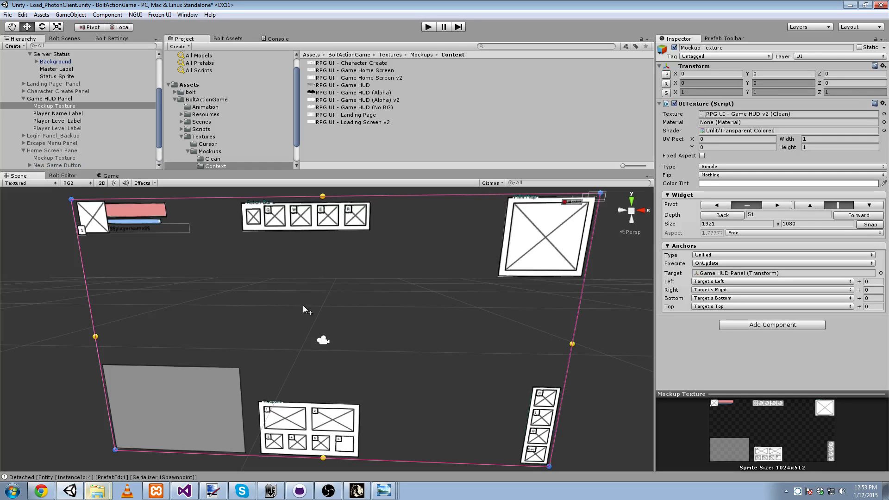
mouse_move(291, 284)
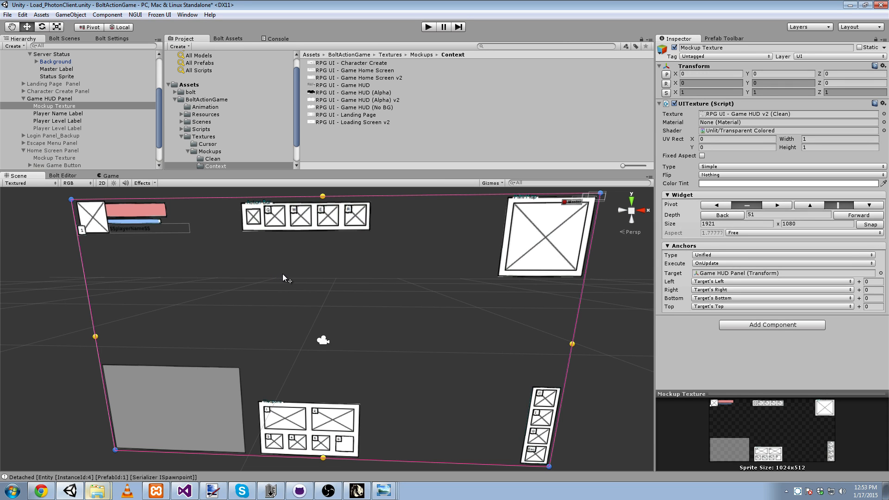
Disable the Game HUD Panel and enable the Landing Page Panel, expanding its child objects.
left_click(50, 98)
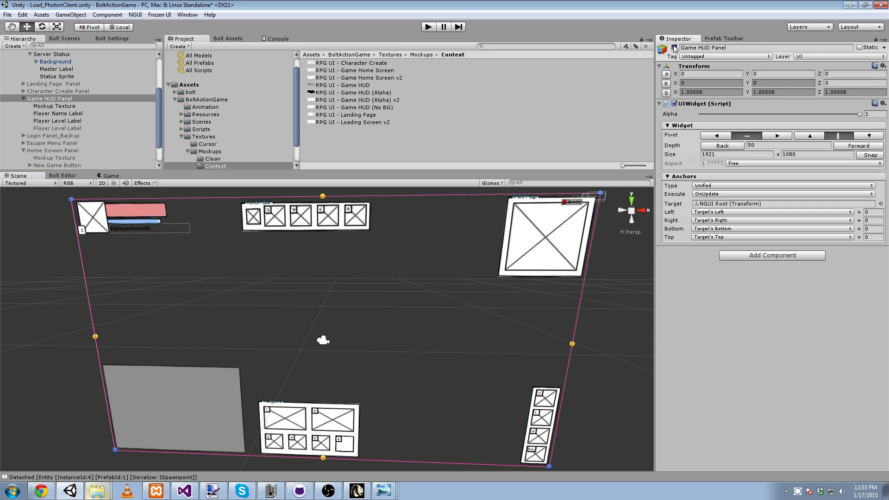
left_click(54, 139)
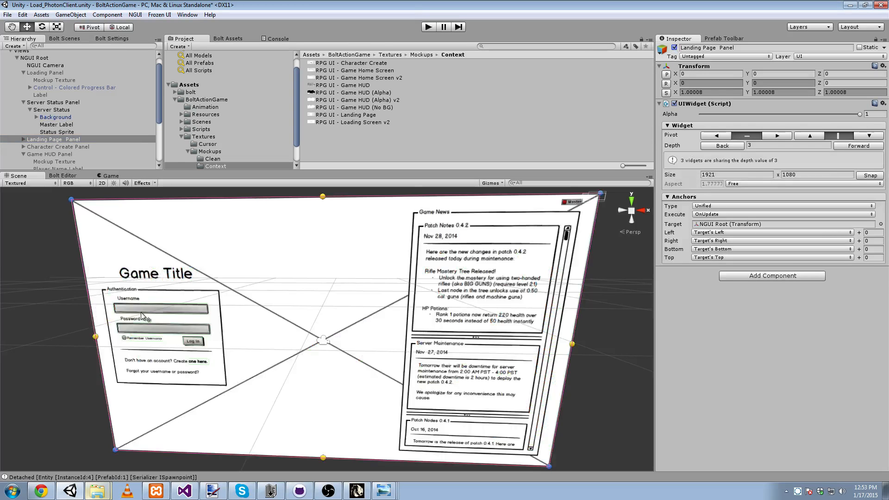
left_click(56, 117)
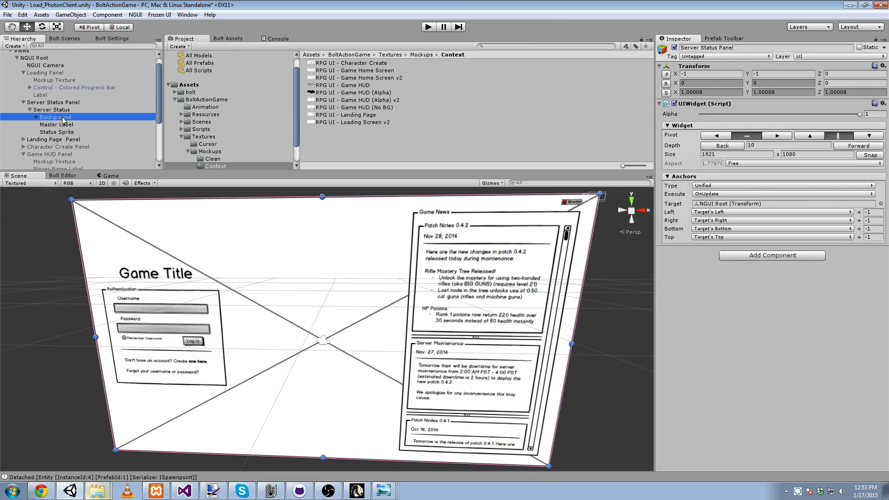
left_click(54, 139)
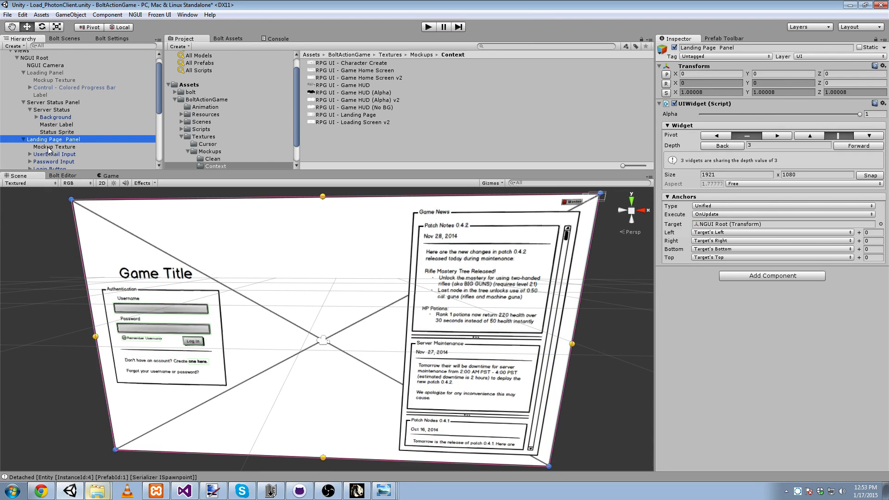
left_click(55, 153)
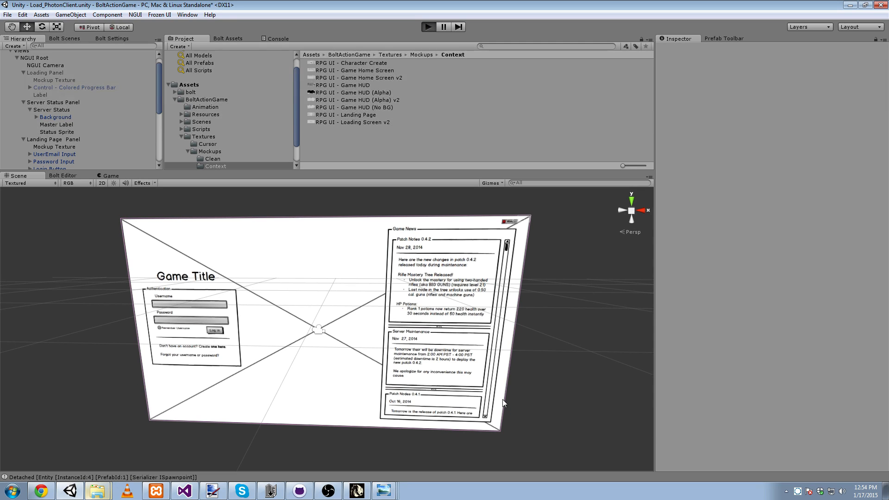
Play the scene and log in as test to reach the localhost server list.
left_click(428, 27)
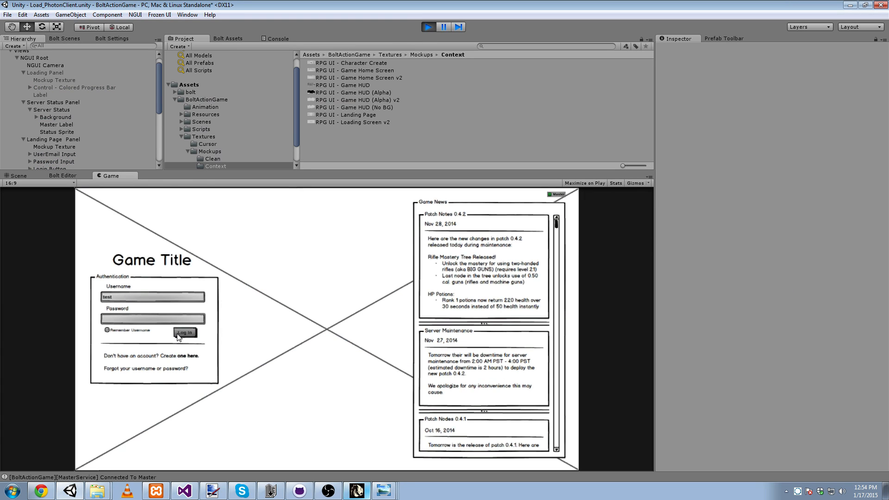
left_click(185, 332)
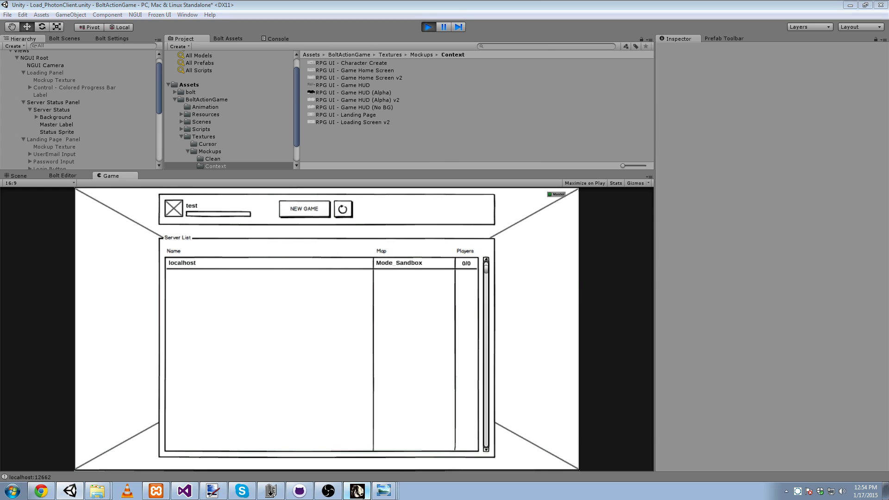
mouse_move(373, 283)
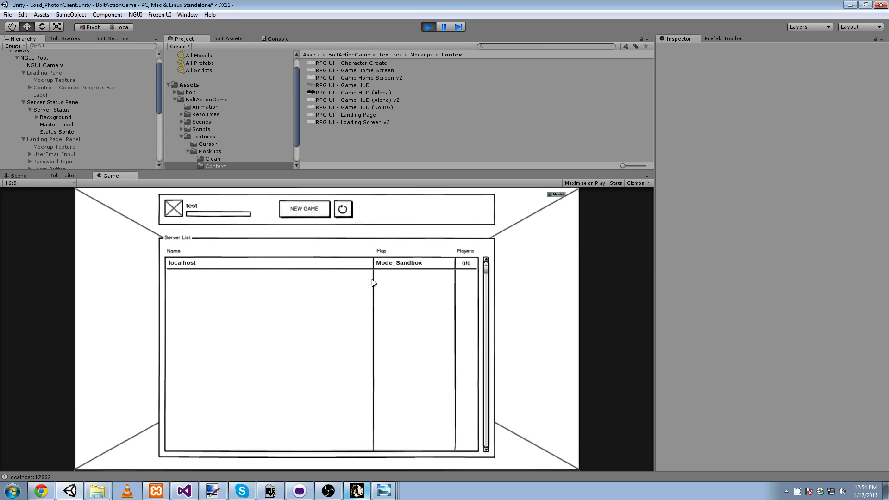
mouse_move(311, 290)
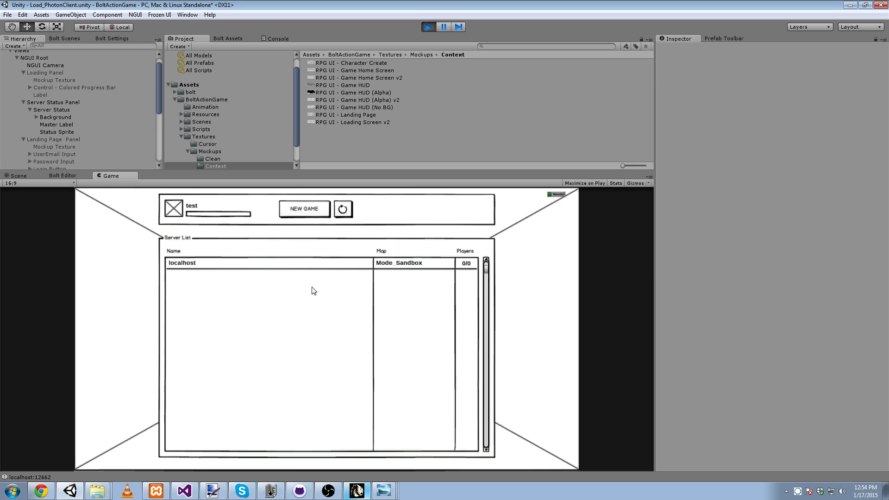
mouse_move(780, 262)
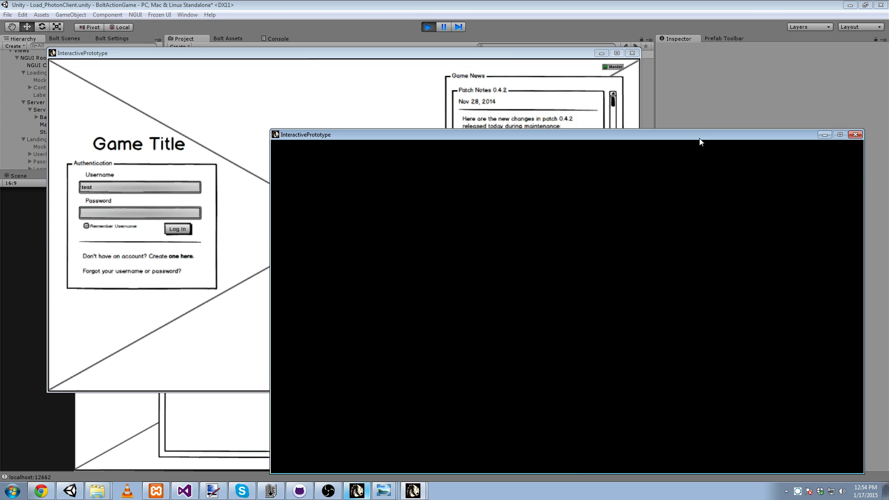
Log in from the two standalone clients as test2 and test3 to list the localhost servers.
left_click(855, 134)
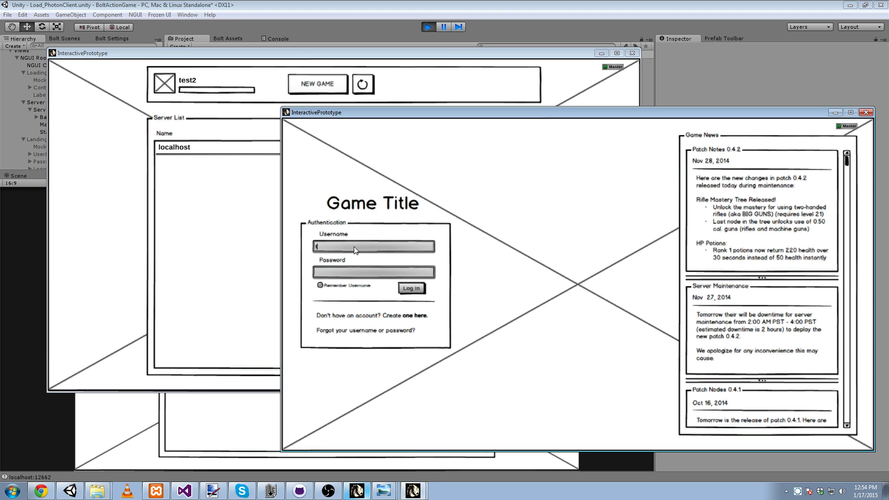
left_click(410, 288)
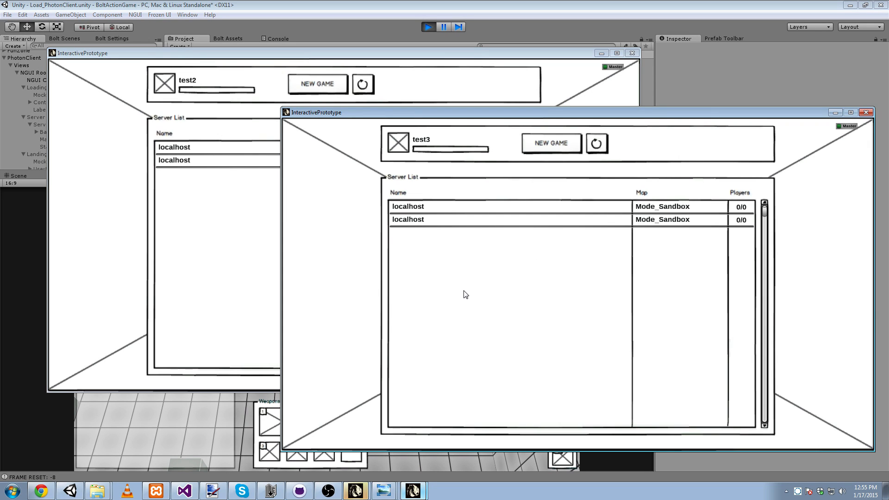
mouse_move(468, 285)
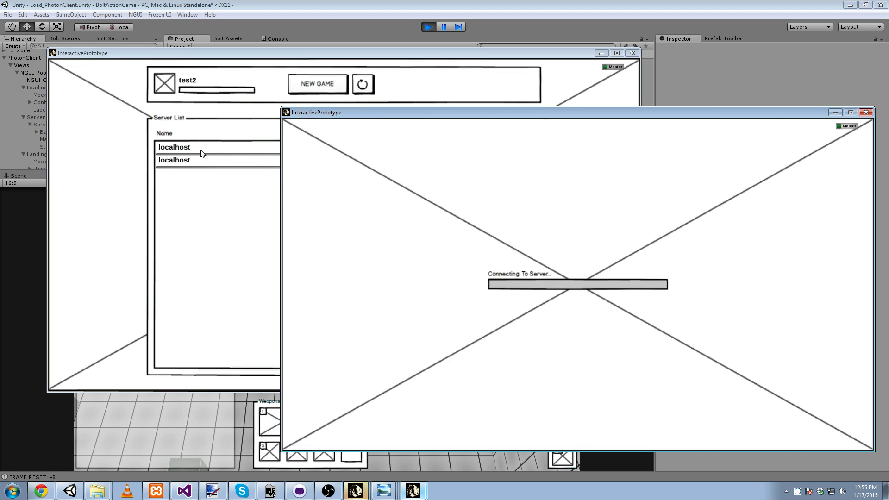
Join the localhost Mode_Sandbox server from the second client.
left_click(865, 112)
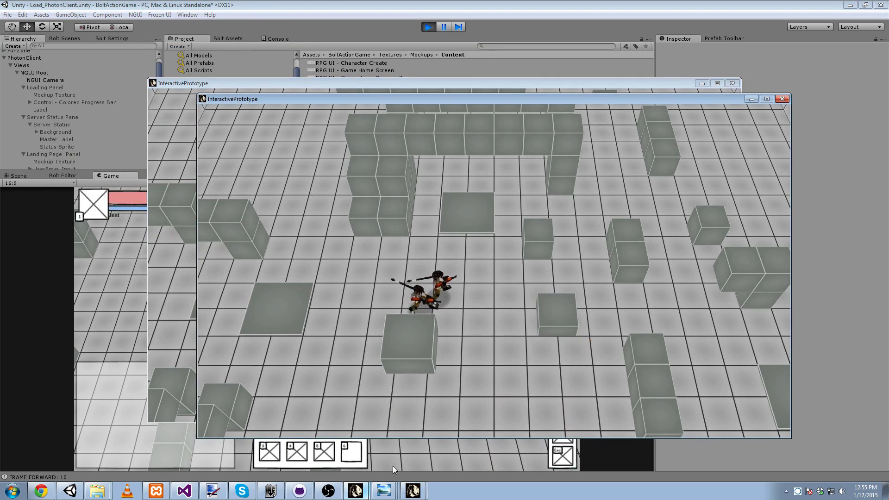
mouse_move(133, 301)
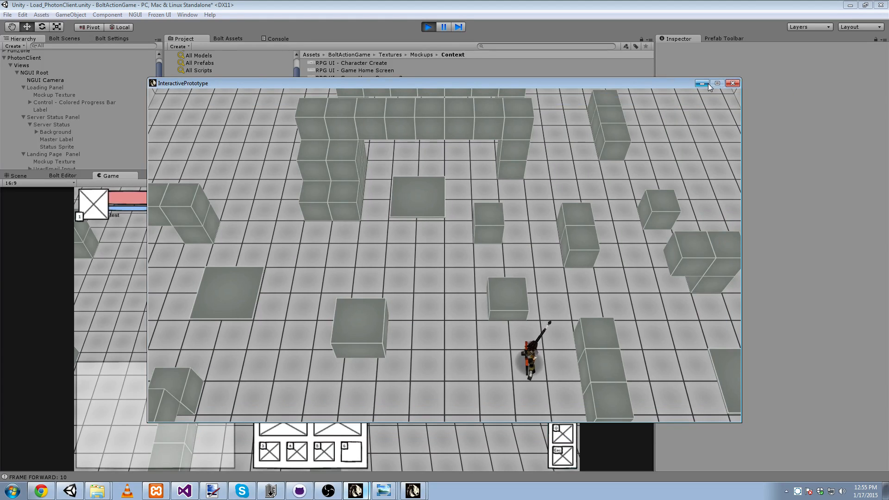
Minimize the running game window to return to the Game HUD v2 mockup in myBalsamiq.
left_click(731, 83)
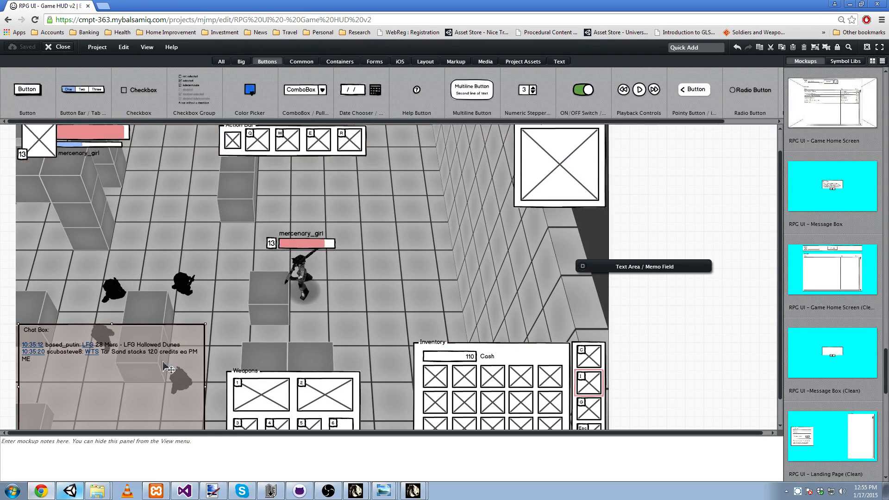
mouse_move(242, 336)
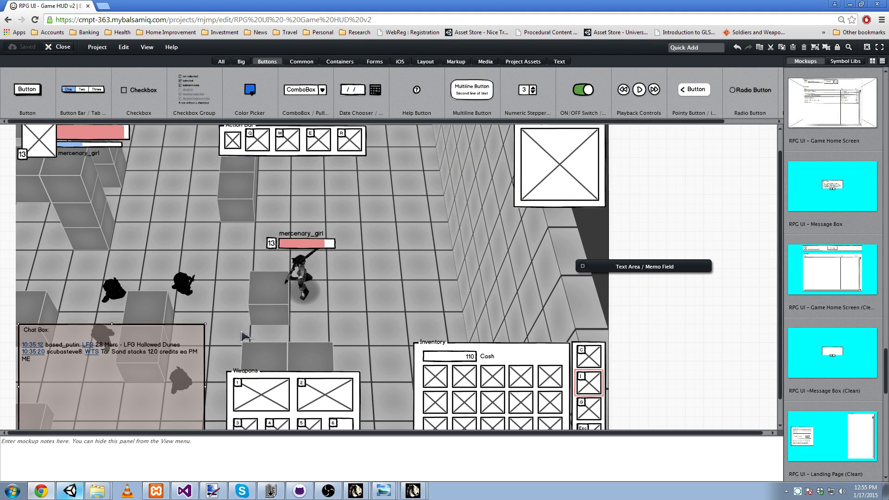